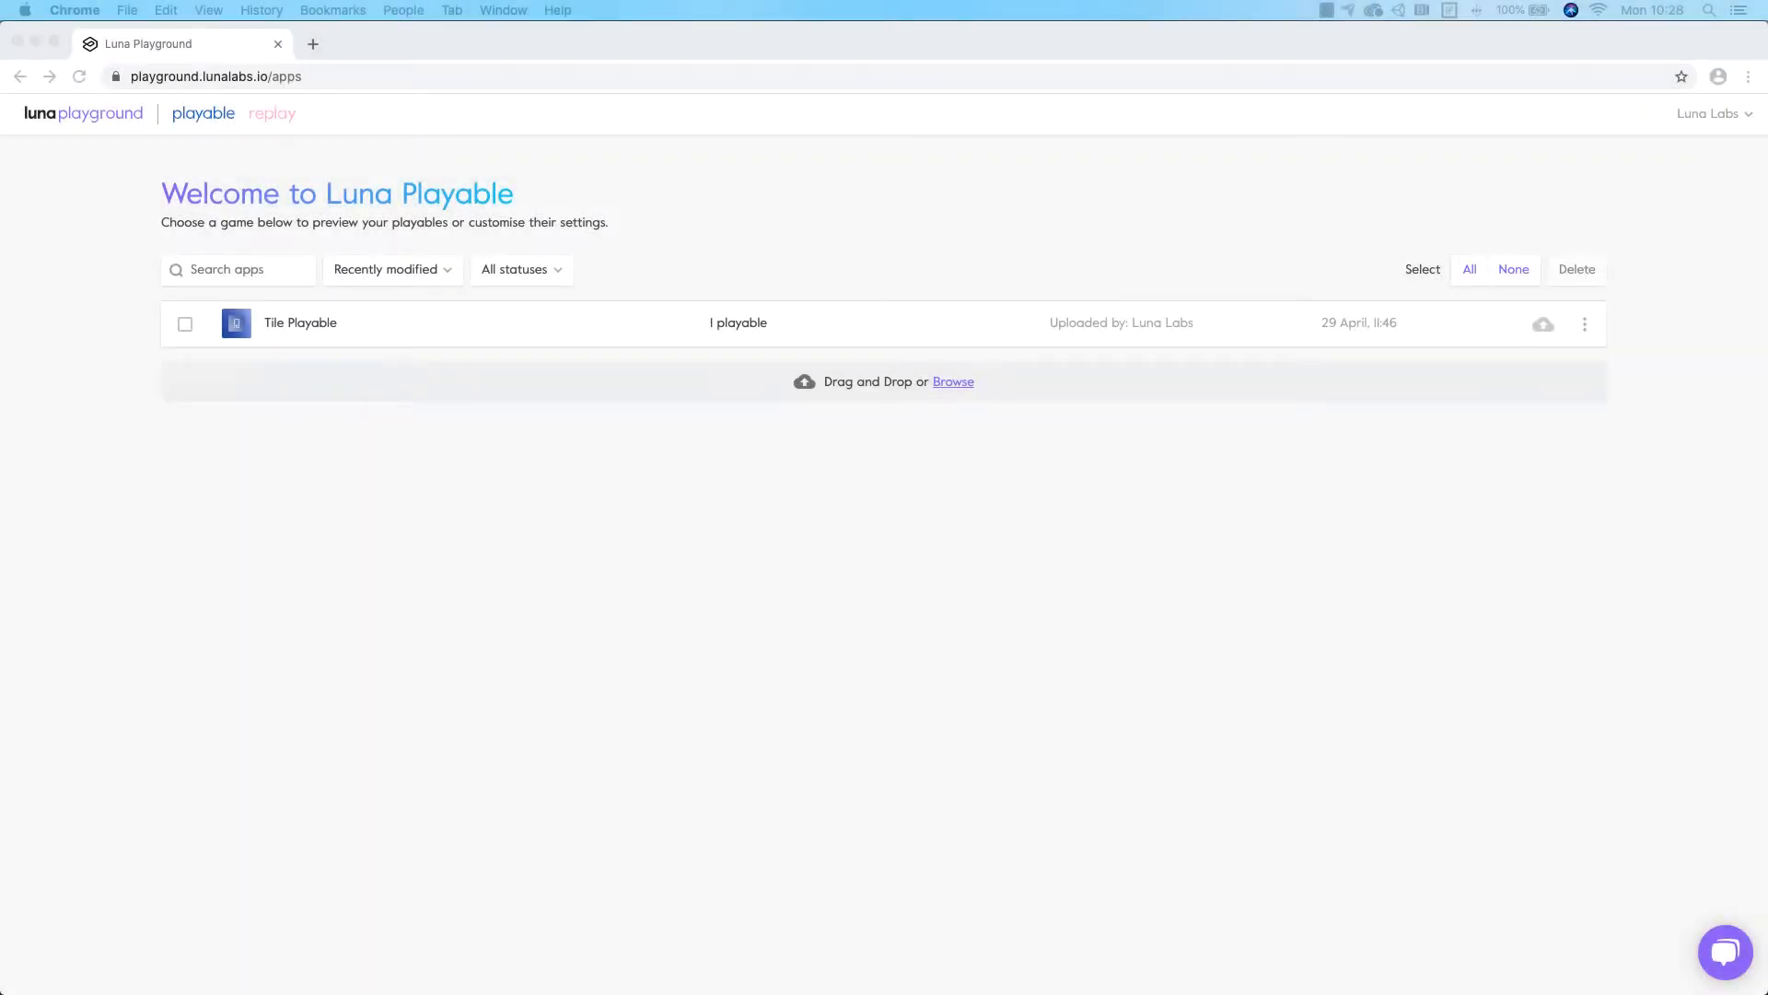
pyautogui.moveTo(599, 731)
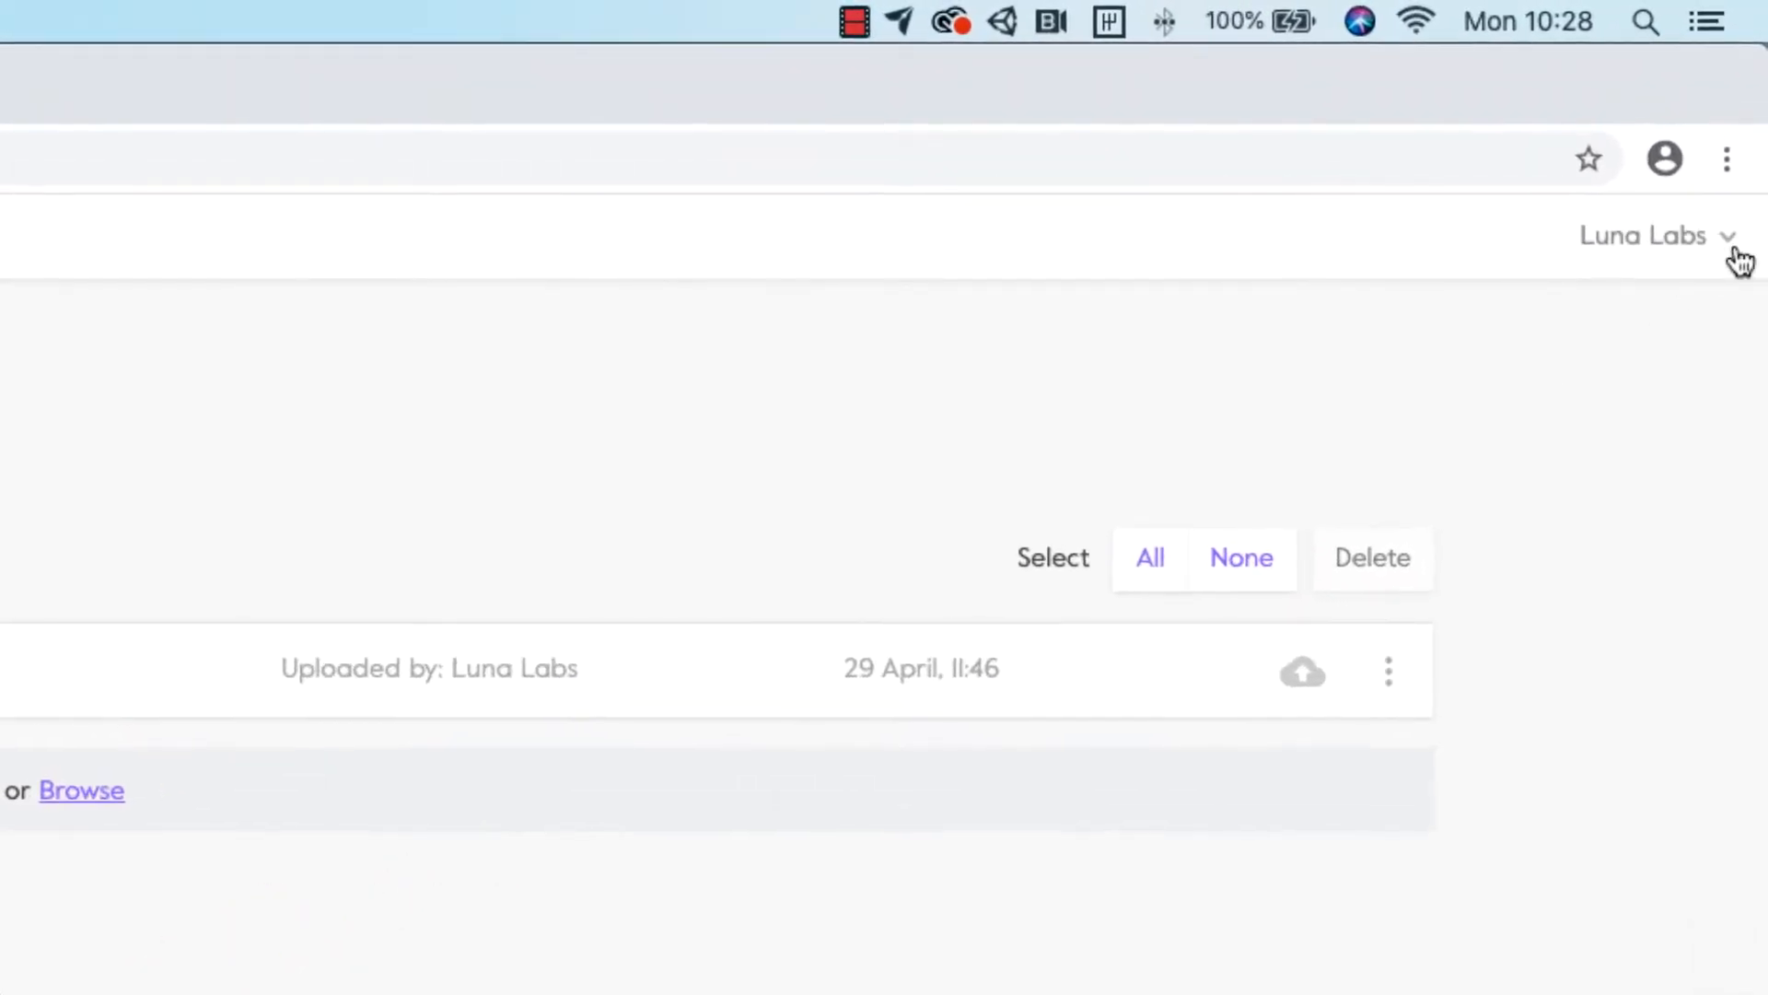
# - Expand the Luna Labs account menu in the Luna Playground page header
pyautogui.click(1654, 234)
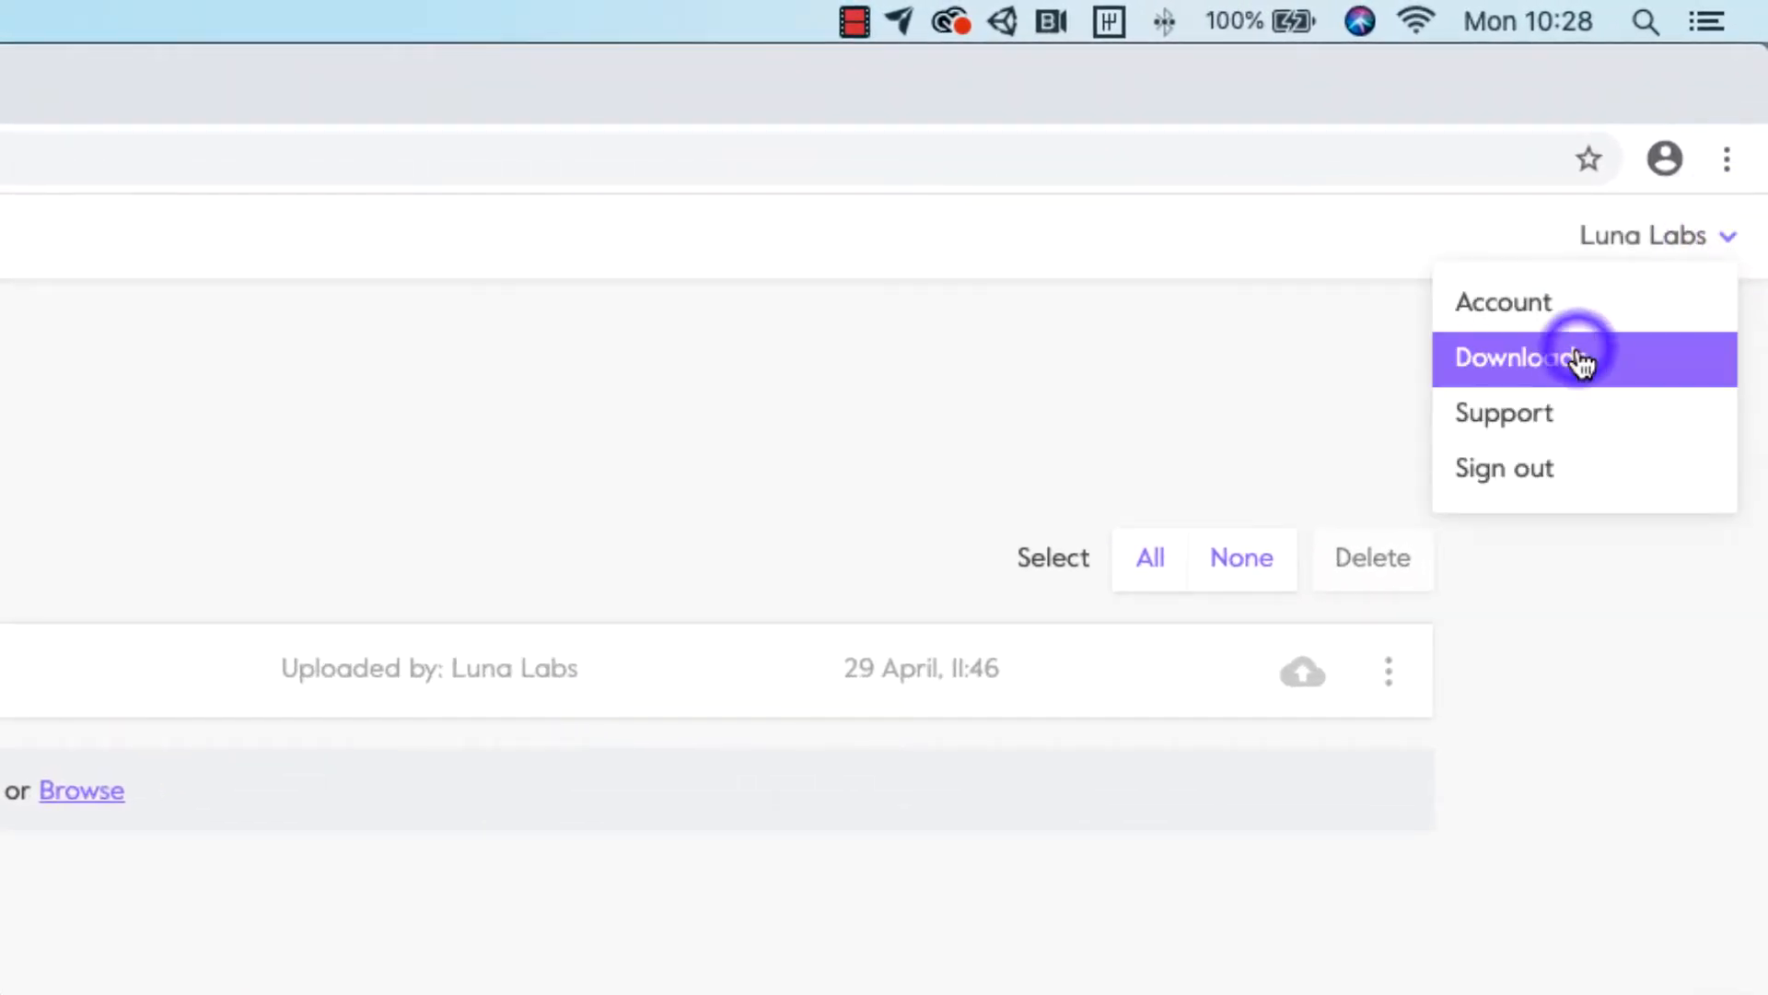
# - Go to Downloads and download the Luna Playable 0.8.1 Unity plugin
pyautogui.click(1510, 358)
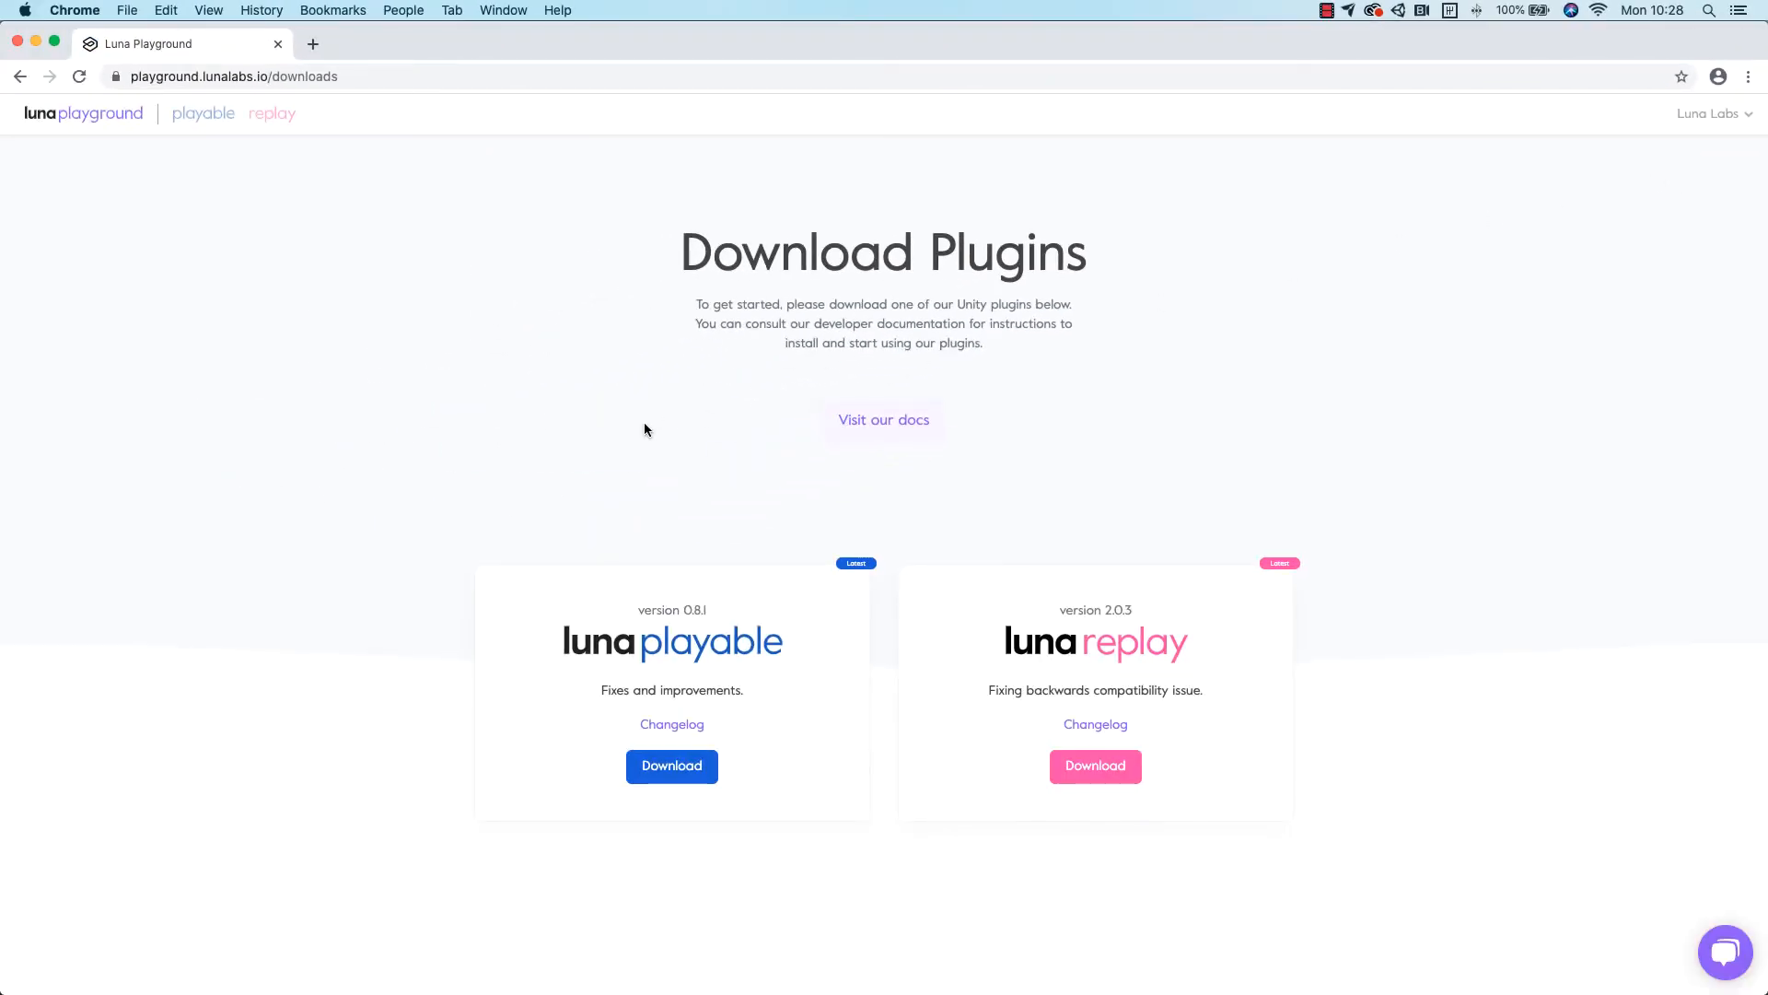
pyautogui.click(670, 766)
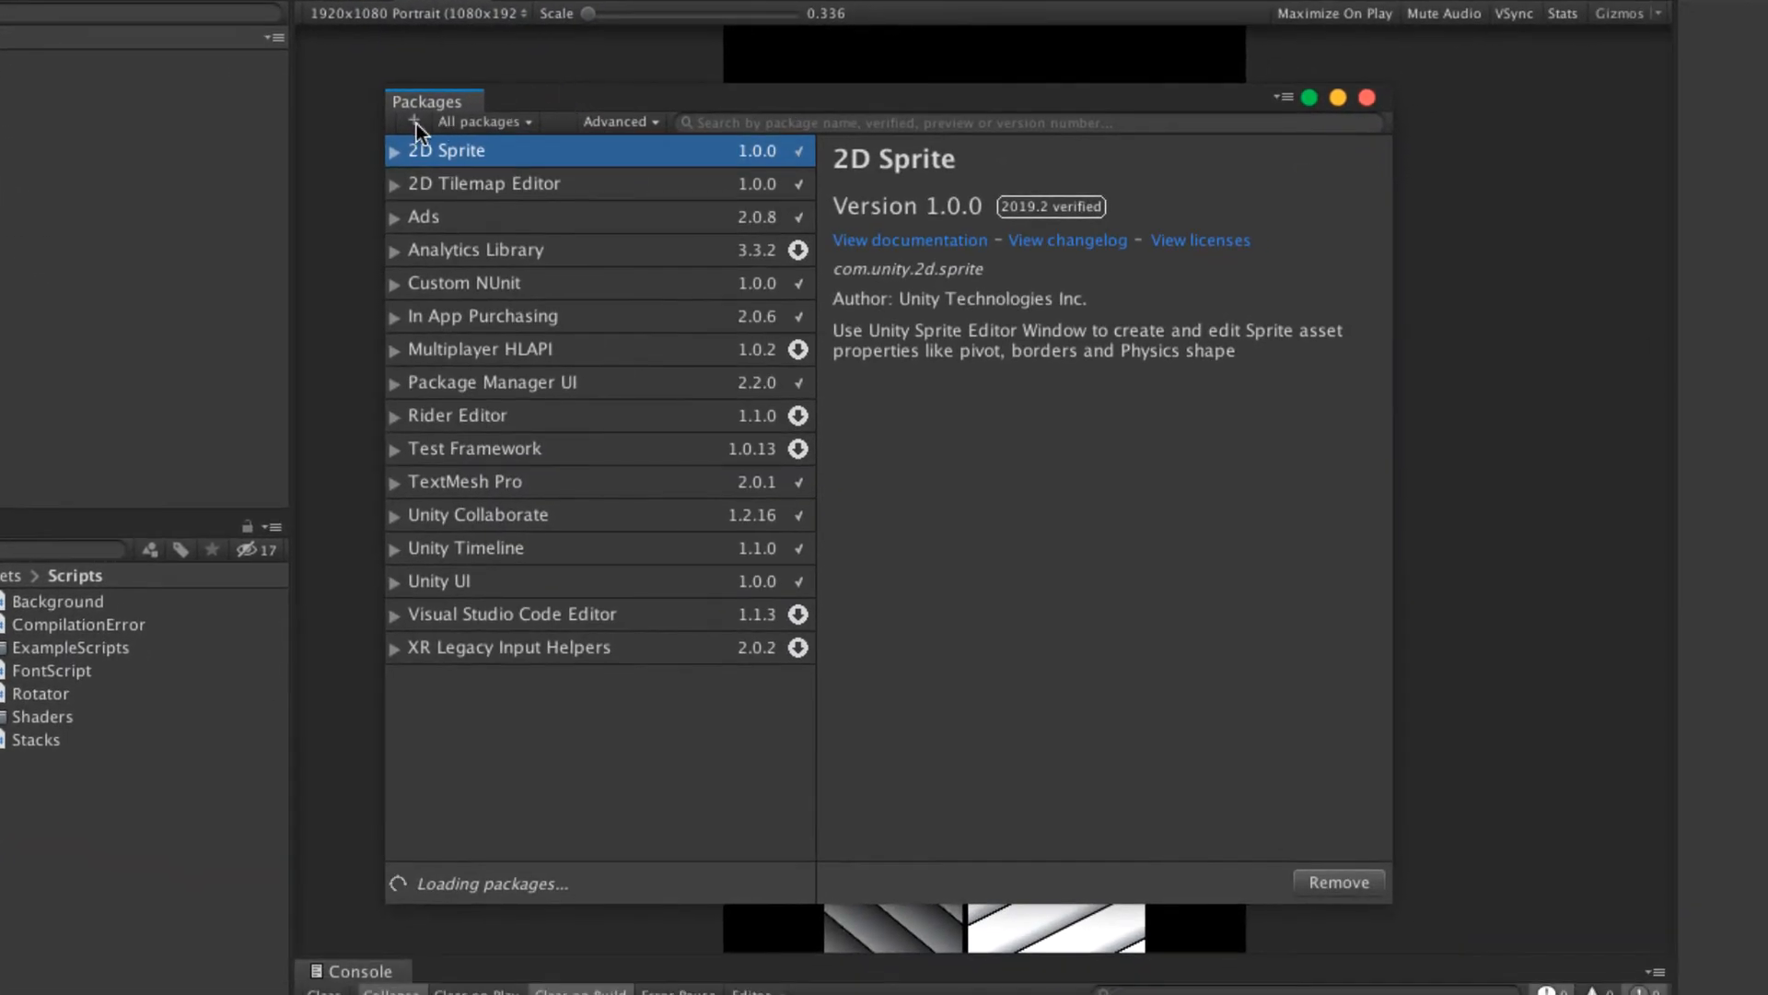
pyautogui.moveTo(452, 158)
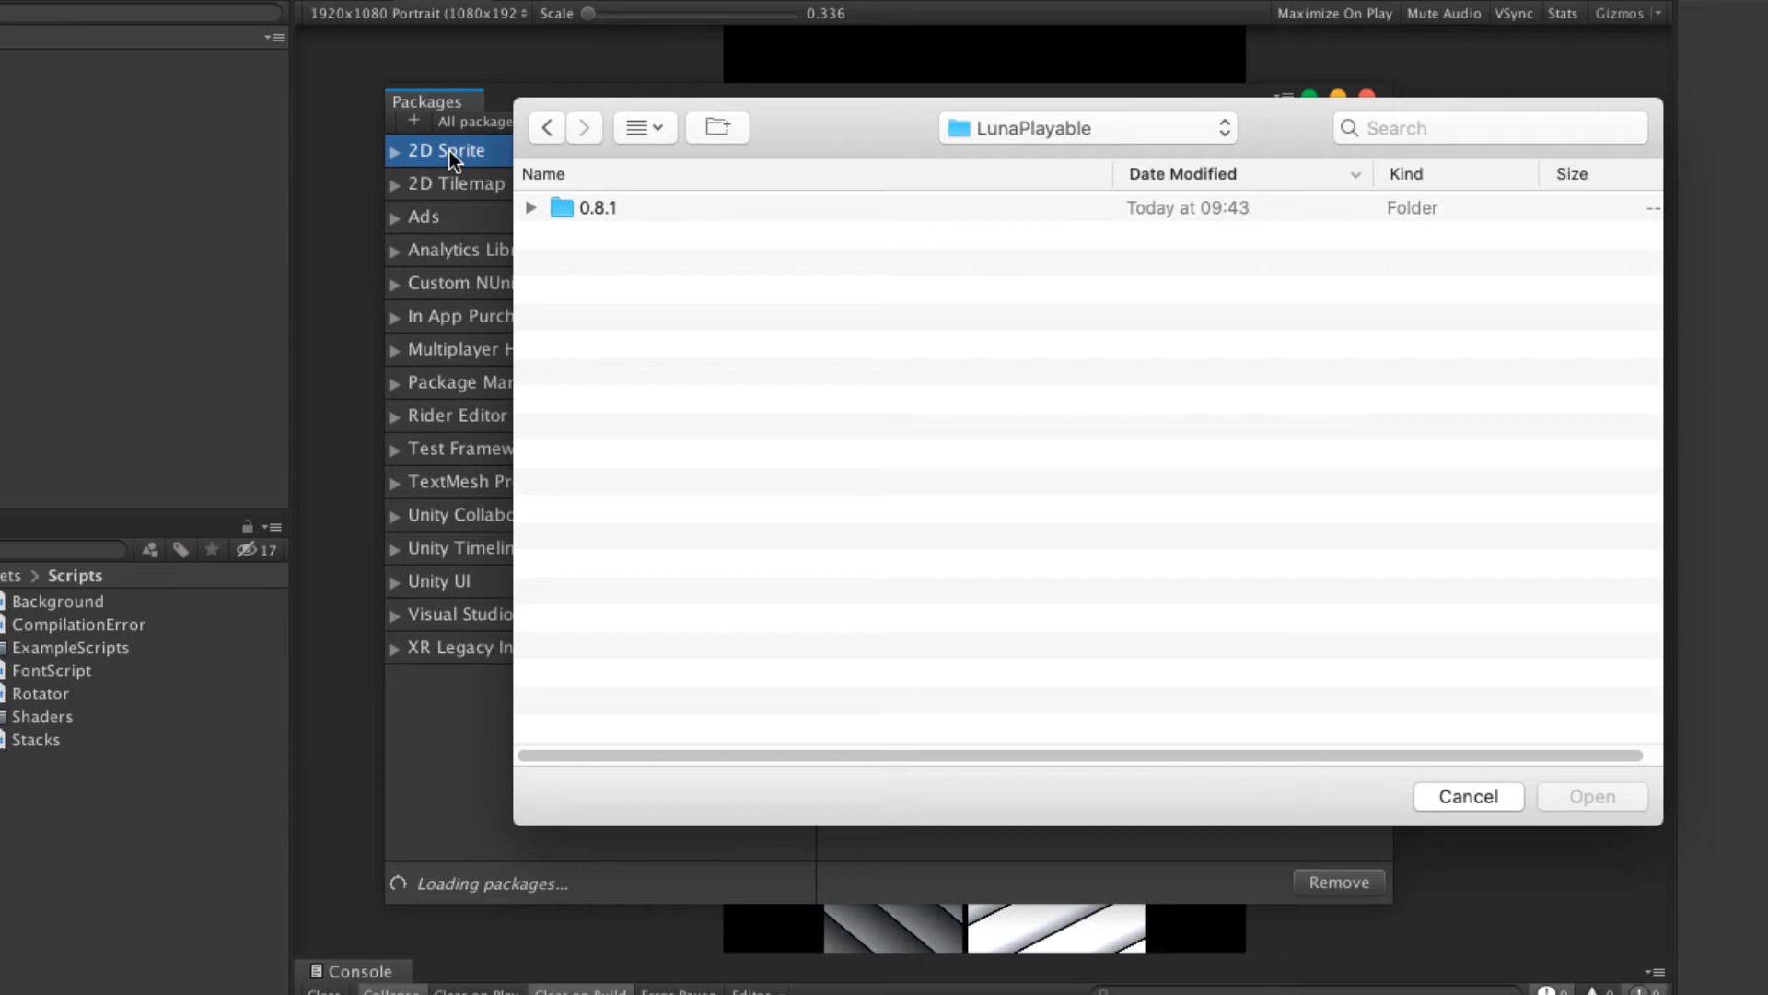
pyautogui.moveTo(499, 192)
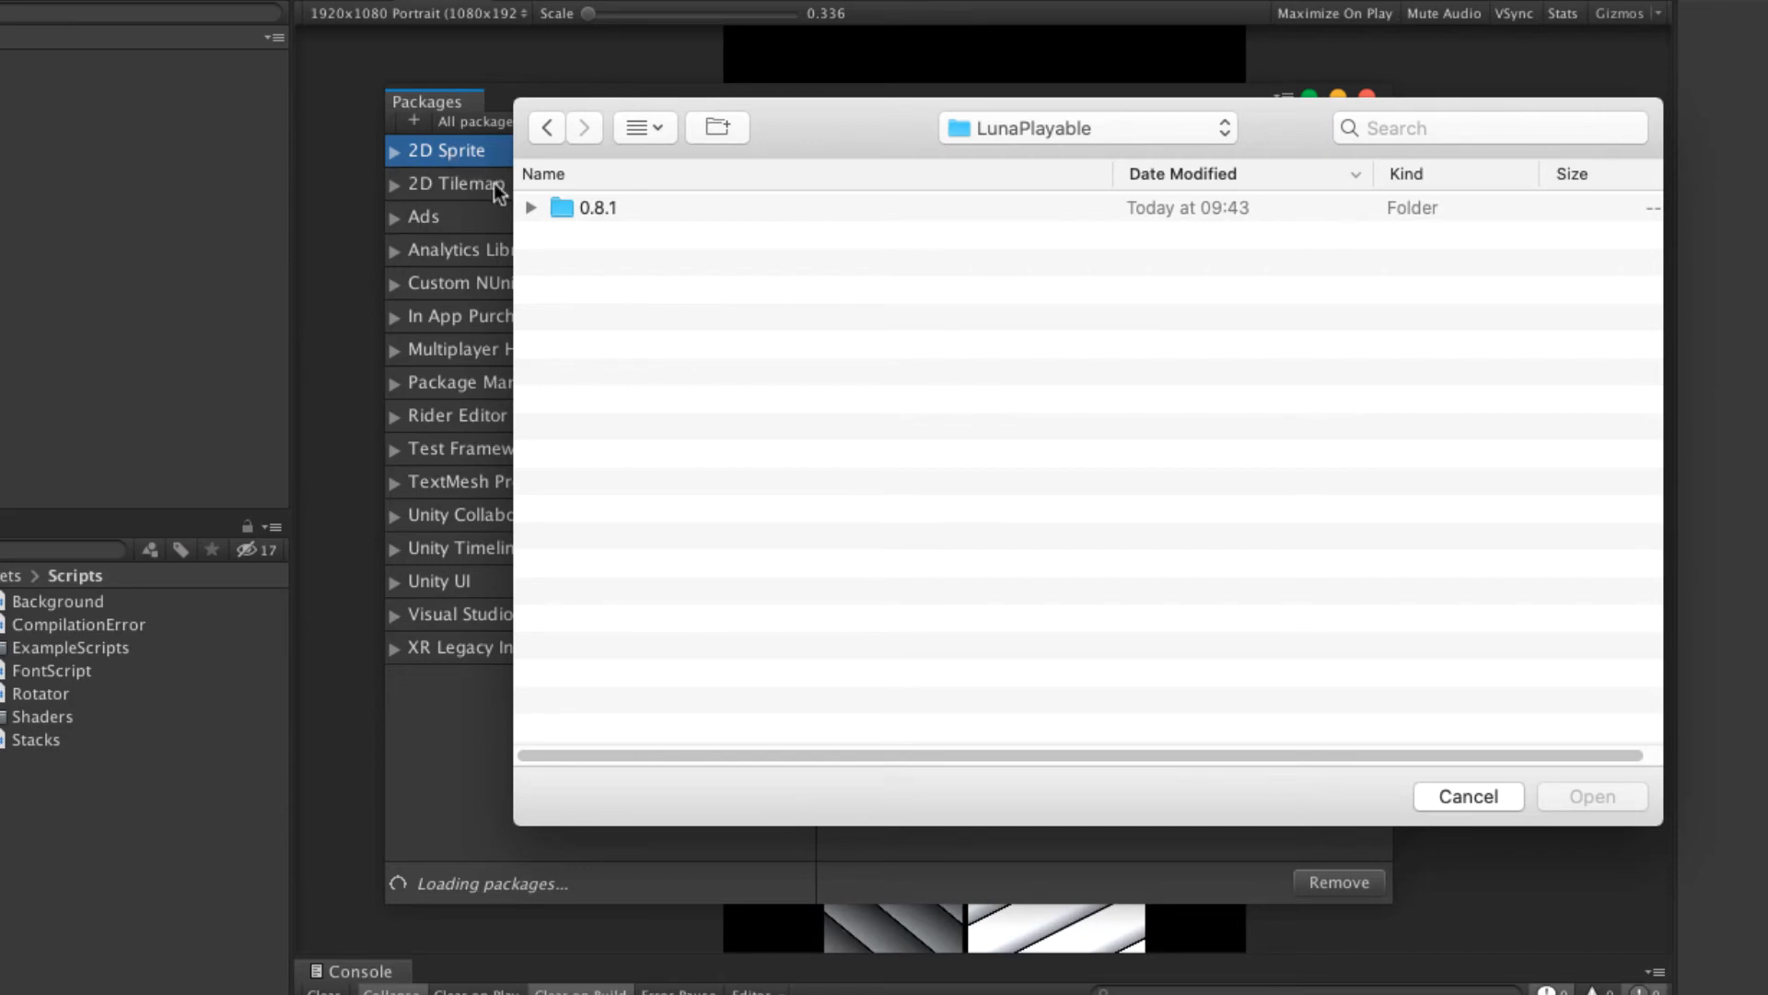
# - Add the Luna Playable package from 0.8.1/scripts/package.json and close the Package Manager
pyautogui.click(530, 208)
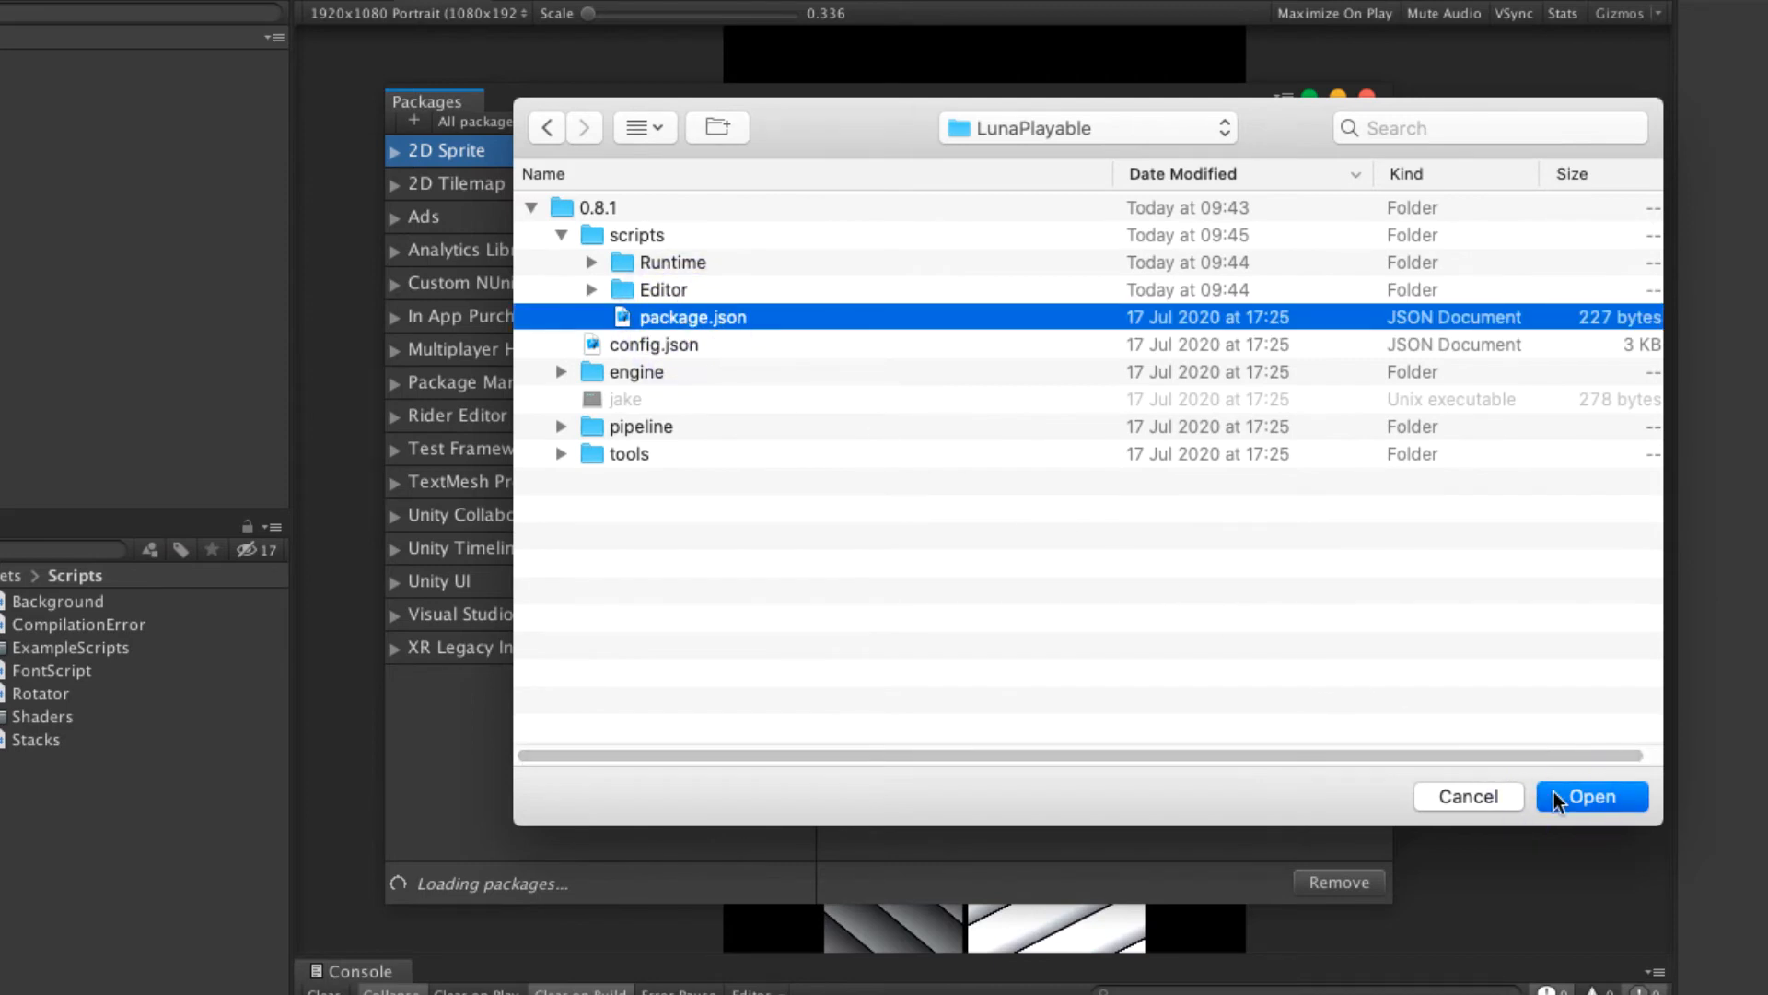
pyautogui.click(1589, 796)
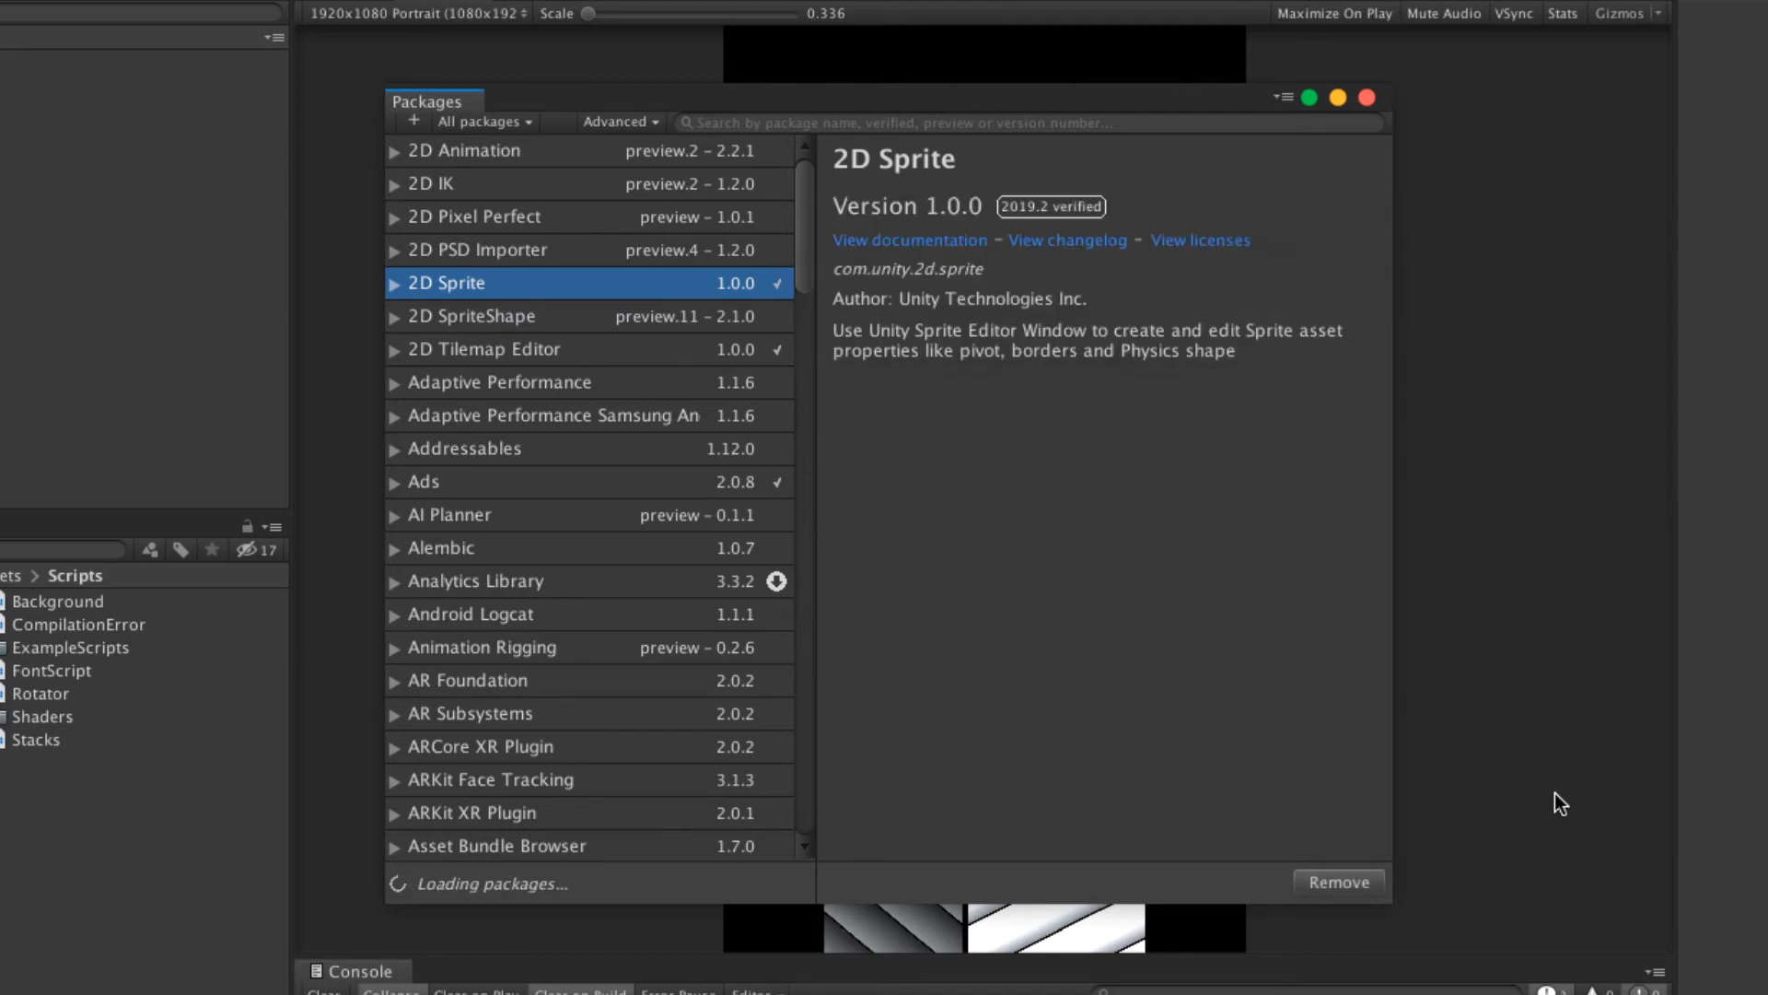
pyautogui.moveTo(1376, 109)
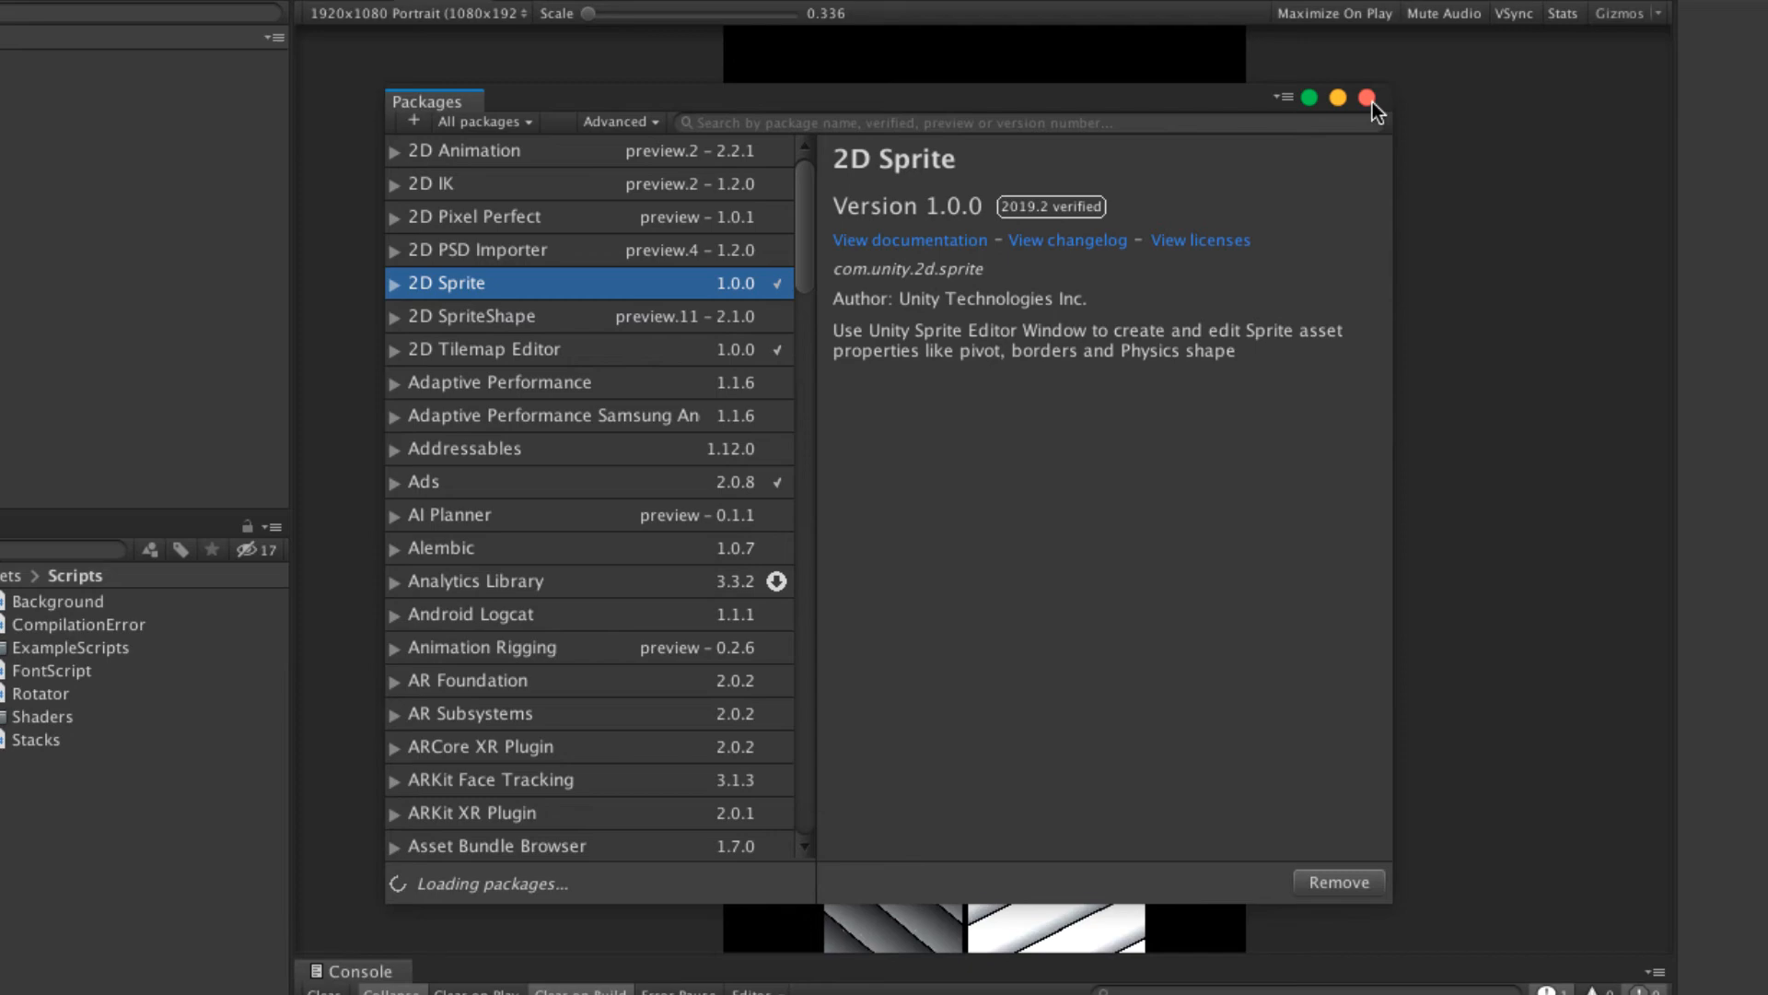
pyautogui.click(1373, 97)
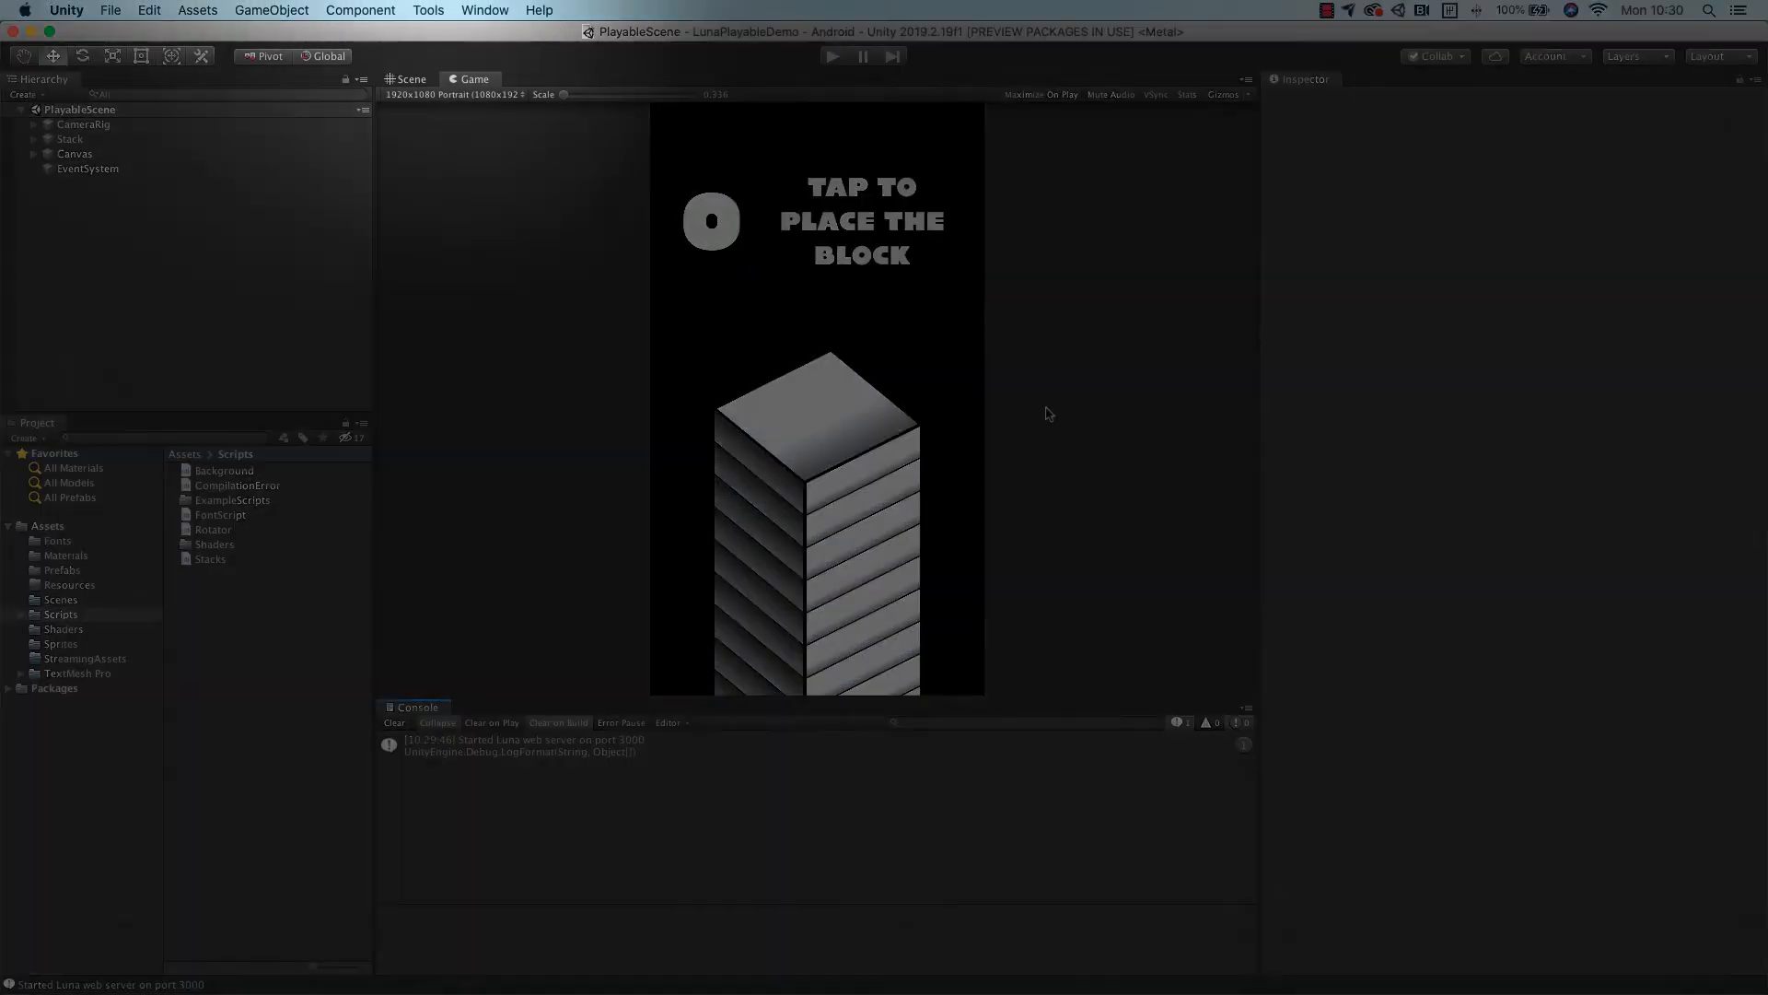
# - Launch the Luna Playable 0.8.1 window from Tools > Luna Playable
pyautogui.click(427, 11)
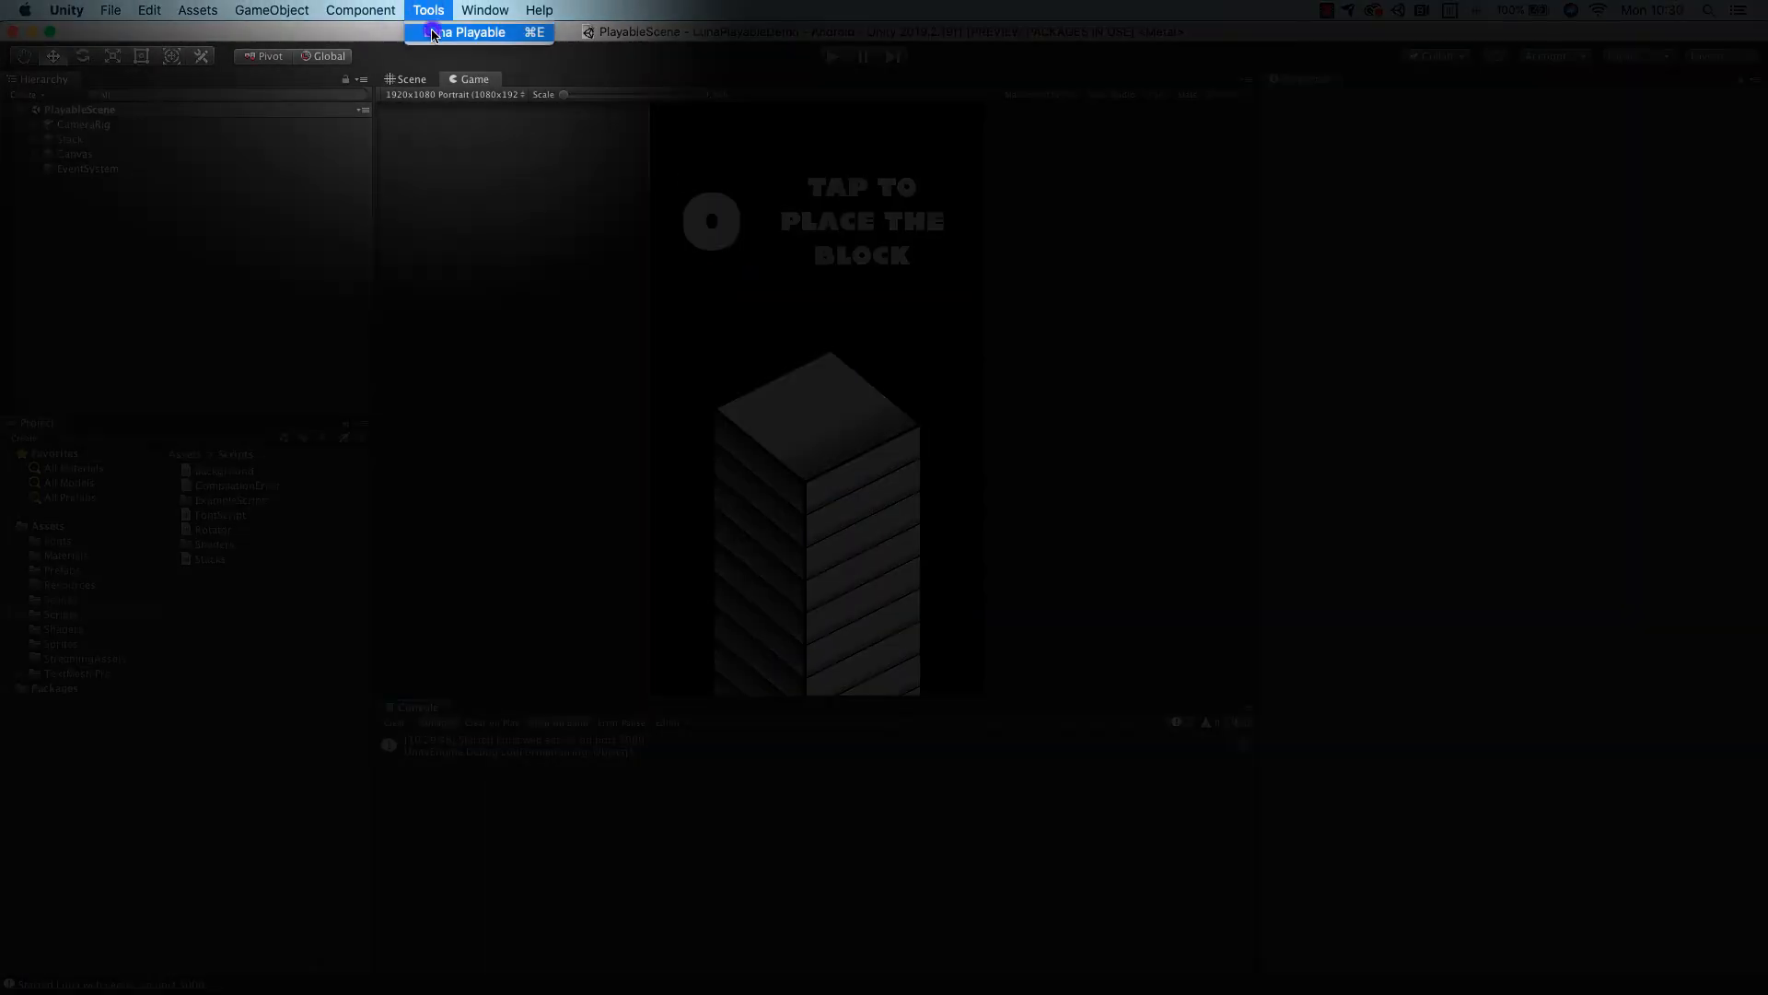
pyautogui.click(466, 32)
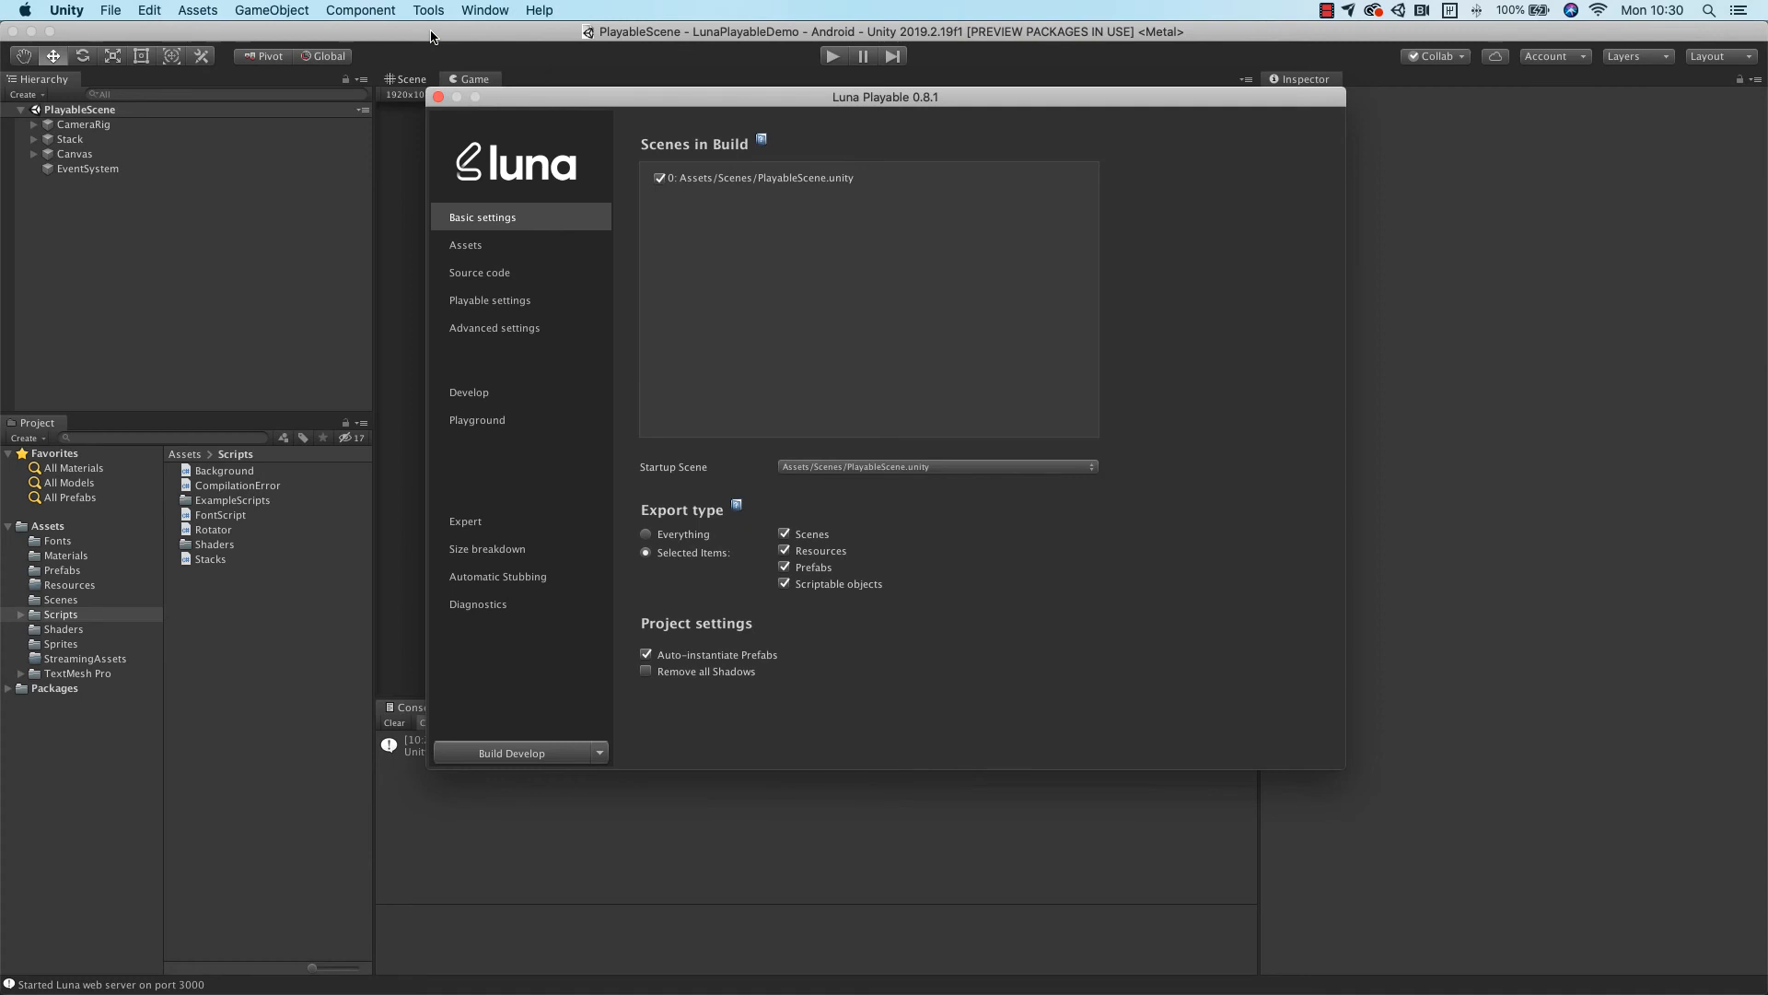